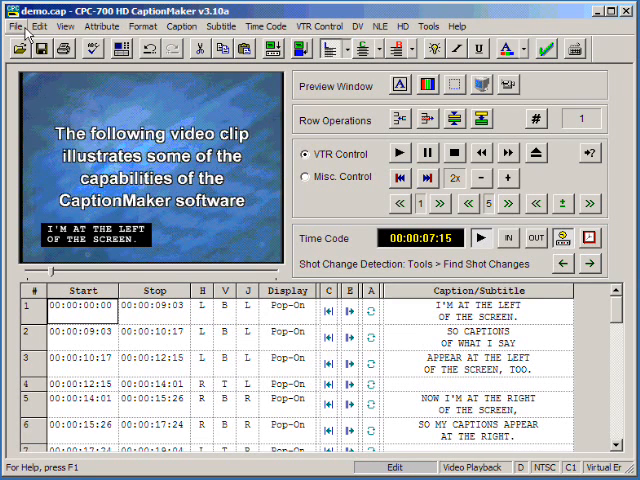
# Start a file export from the File menu, bringing up the Export File dialog.
pyautogui.click(12, 26)
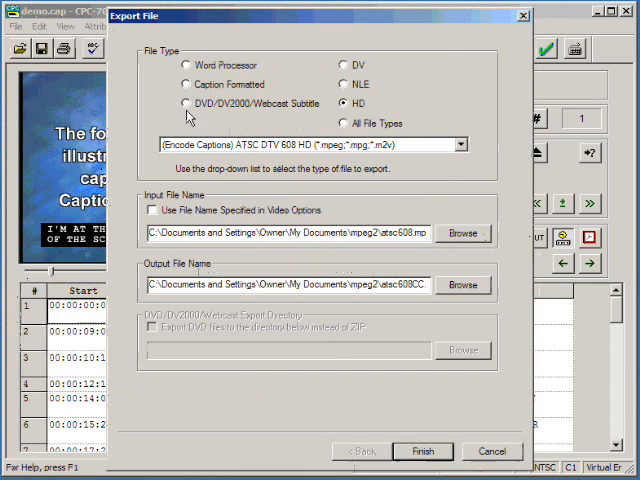
# Choose Caption Formatted export with the DVD Caption File (*.scc) format.
pyautogui.click(188, 84)
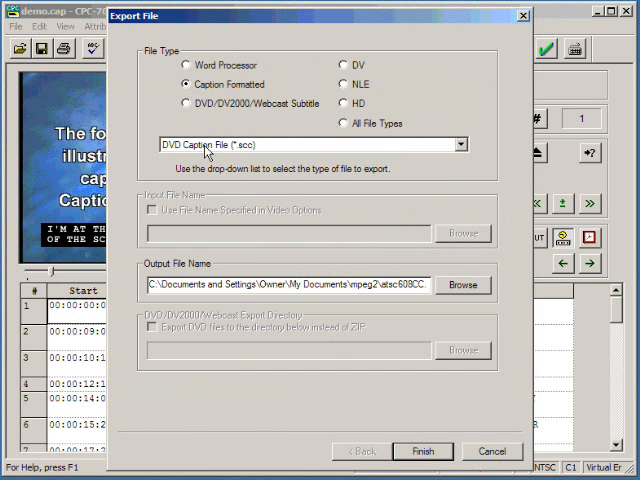
pyautogui.click(458, 144)
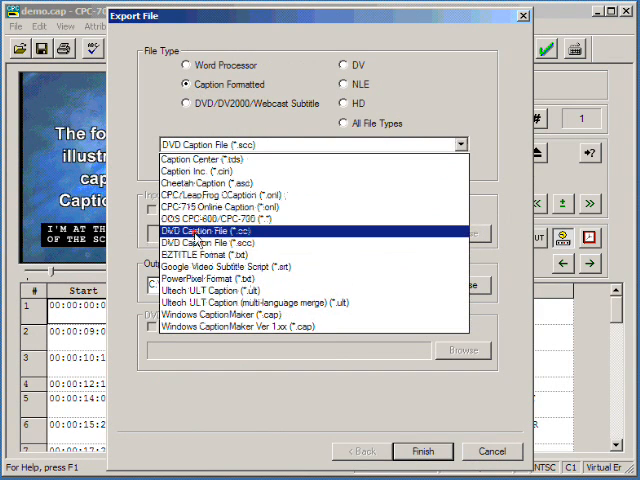
pyautogui.click(210, 232)
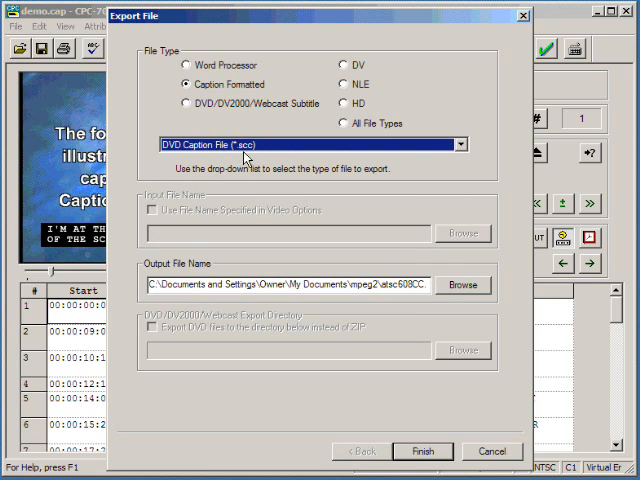
pyautogui.moveTo(262, 192)
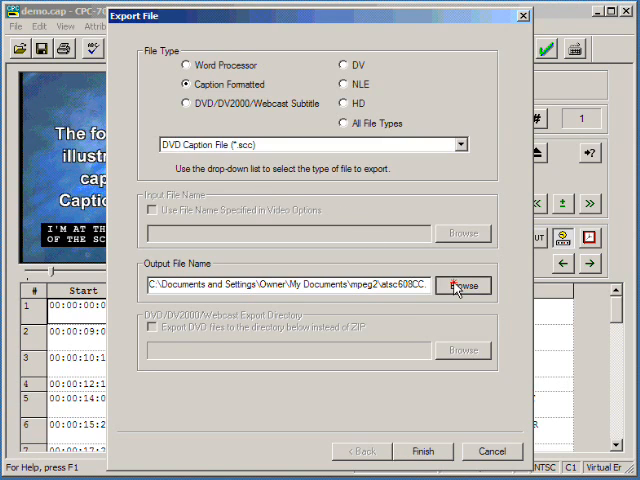
# Save the export as DVDclosedCaption.scc in the mpeg2 folder, triggering the DVD timing warning.
pyautogui.click(460, 284)
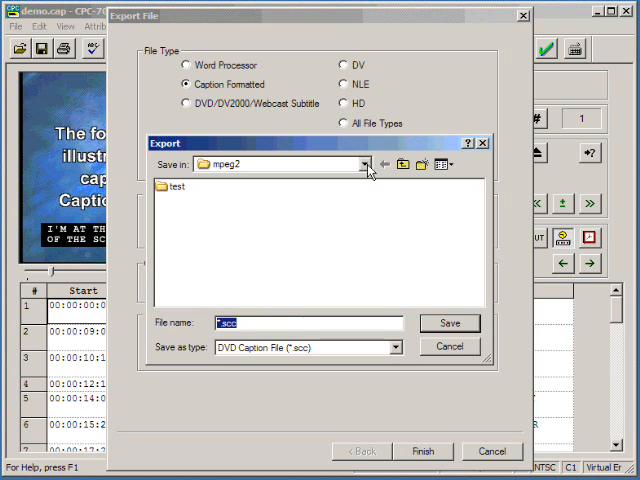
pyautogui.click(216, 324)
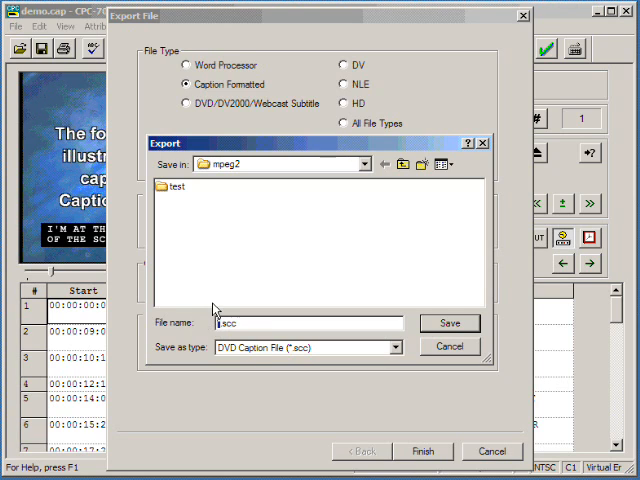
pyautogui.write('DVDclosedCaption')
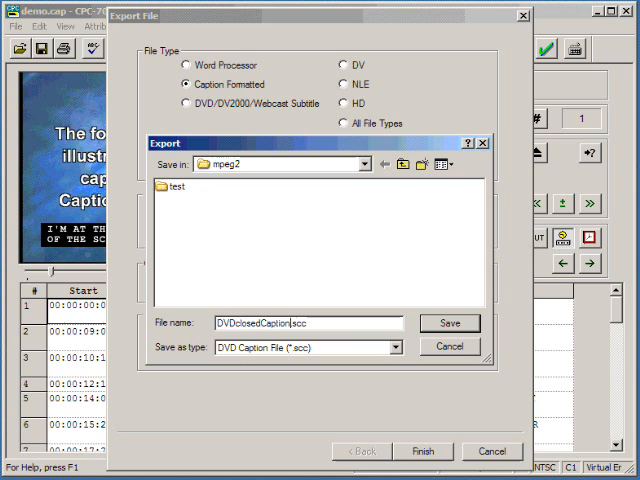
pyautogui.click(450, 322)
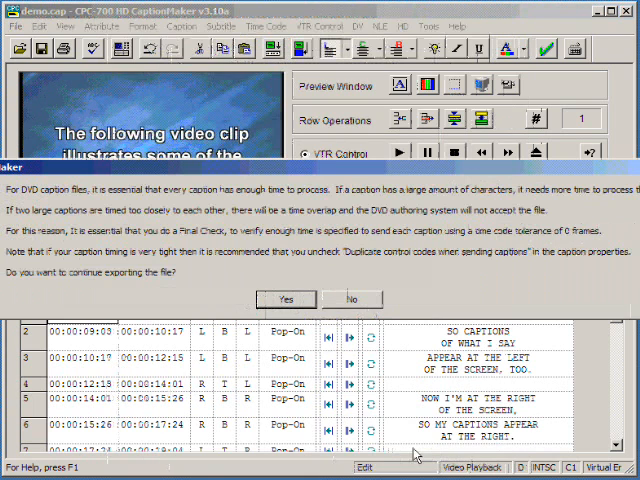